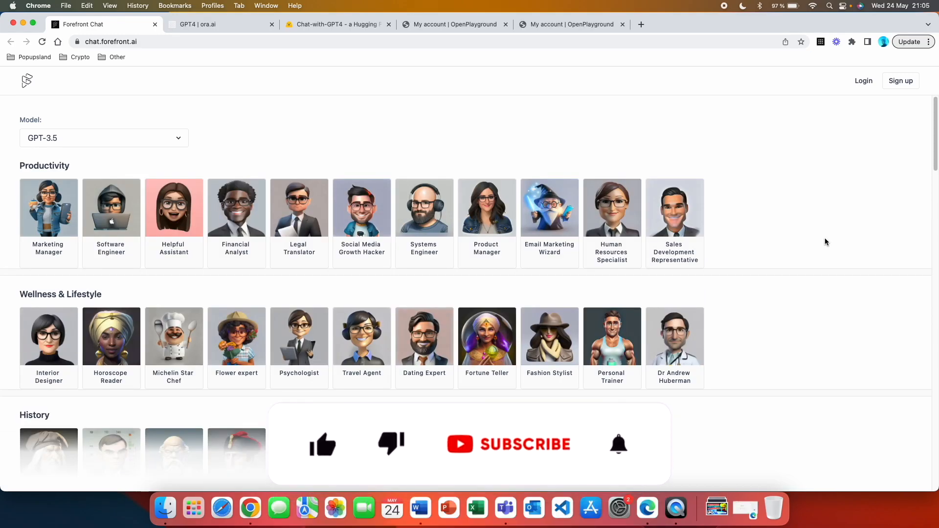
Keep GPT-3.5, visit the Marketing Manager persona, return to the gallery and reopen the model list.
{"action": "left_click", "coordinate": [323, 445]}
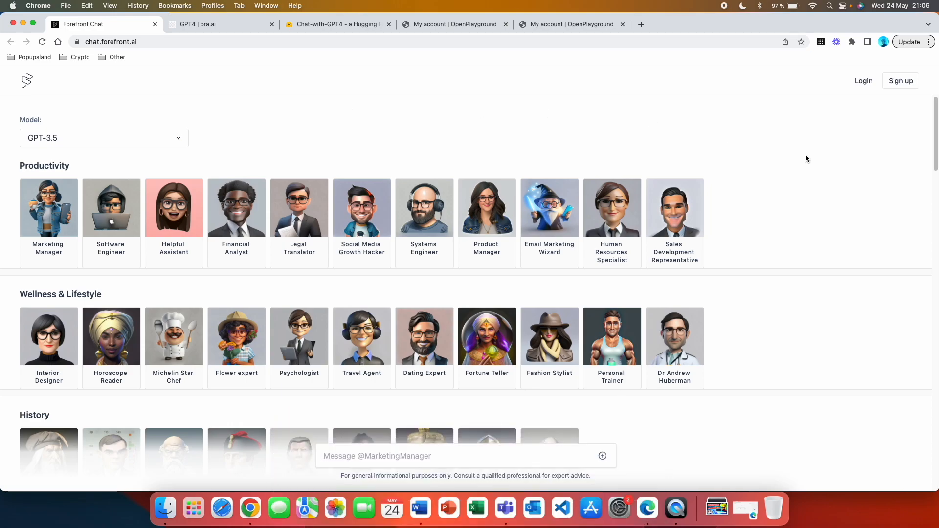
{"action": "mouse_move", "coordinate": [189, 60]}
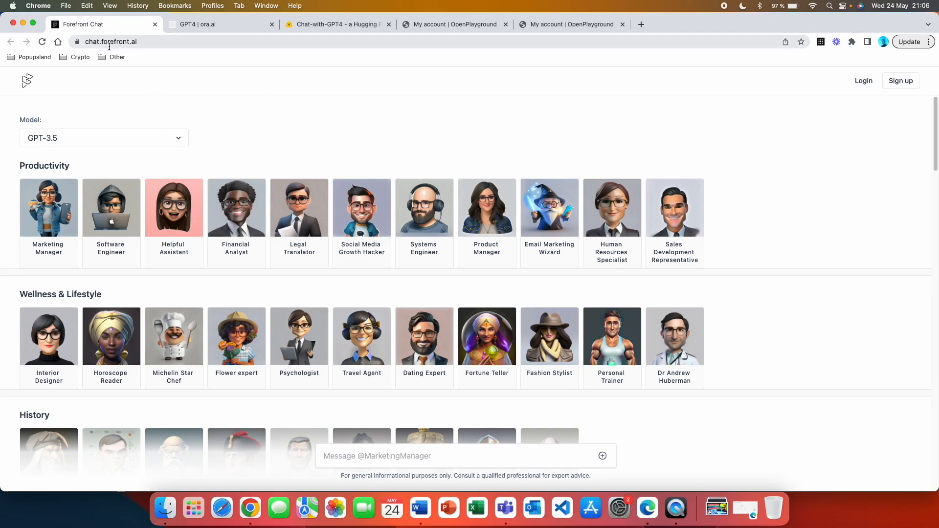
{"action": "mouse_move", "coordinate": [147, 51]}
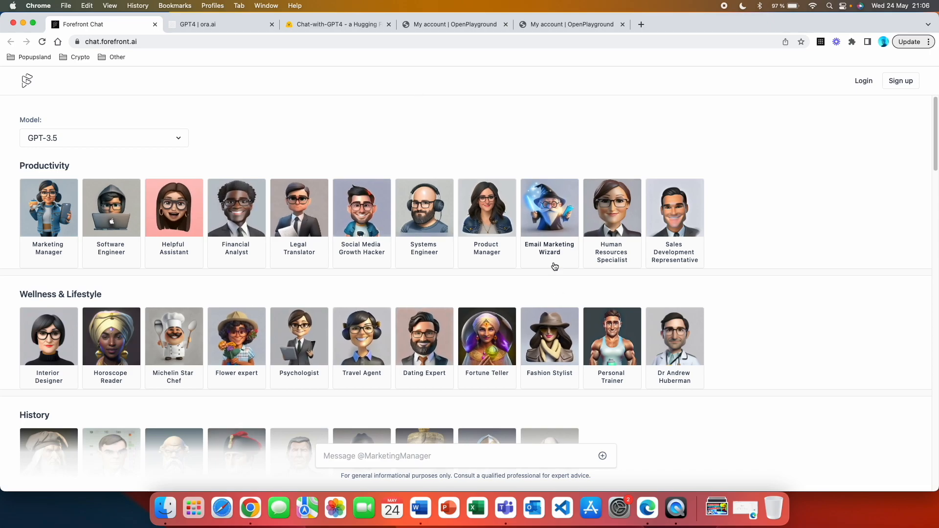
{"action": "scroll", "scroll_direction": "down", "scroll_amount": 3}
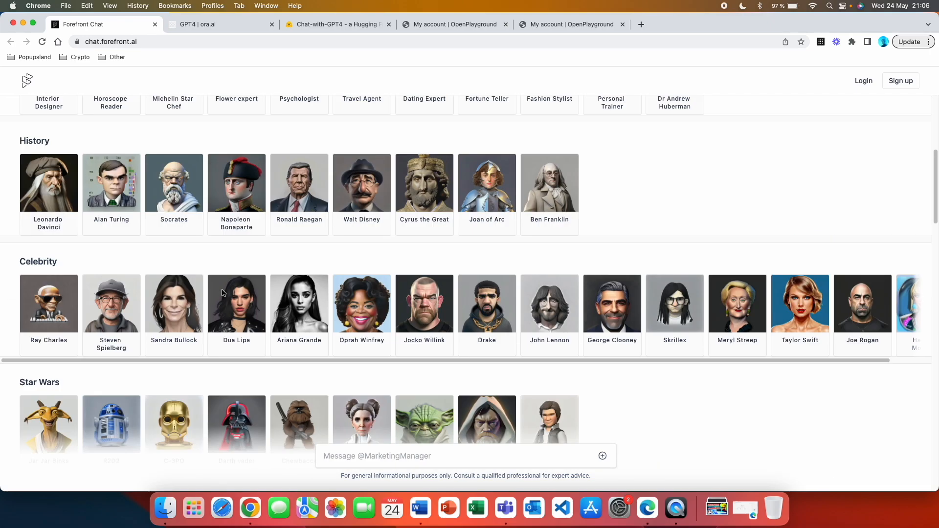
{"action": "scroll", "scroll_direction": "down", "scroll_amount": 3}
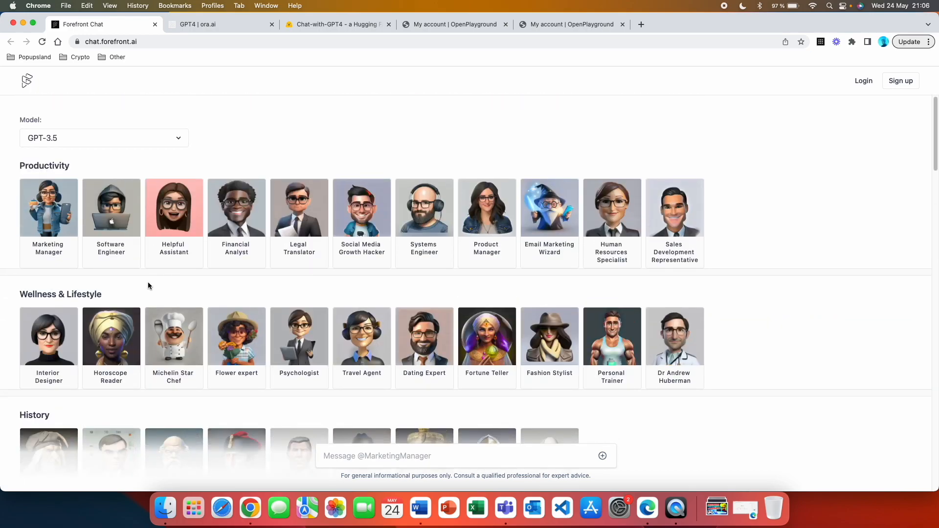
{"action": "mouse_move", "coordinate": [144, 289]}
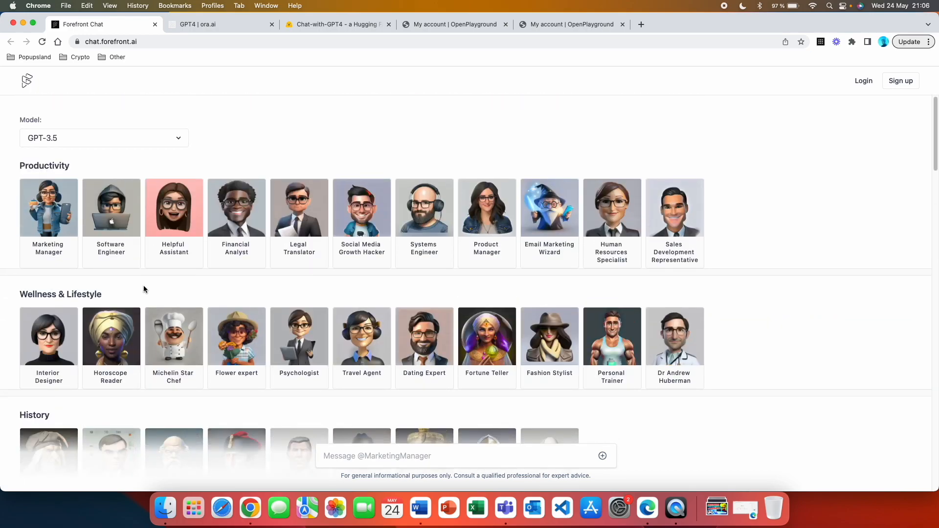
{"action": "mouse_move", "coordinate": [139, 146]}
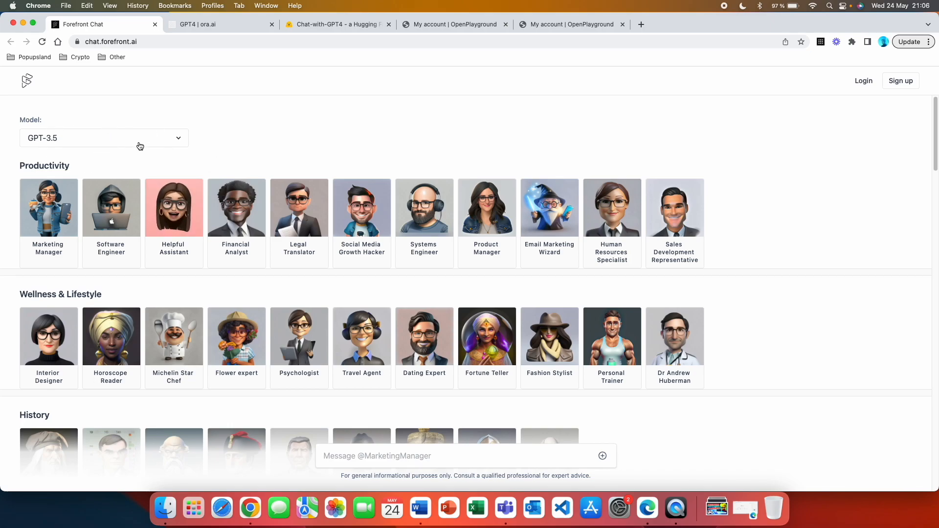
{"action": "left_click", "coordinate": [104, 138]}
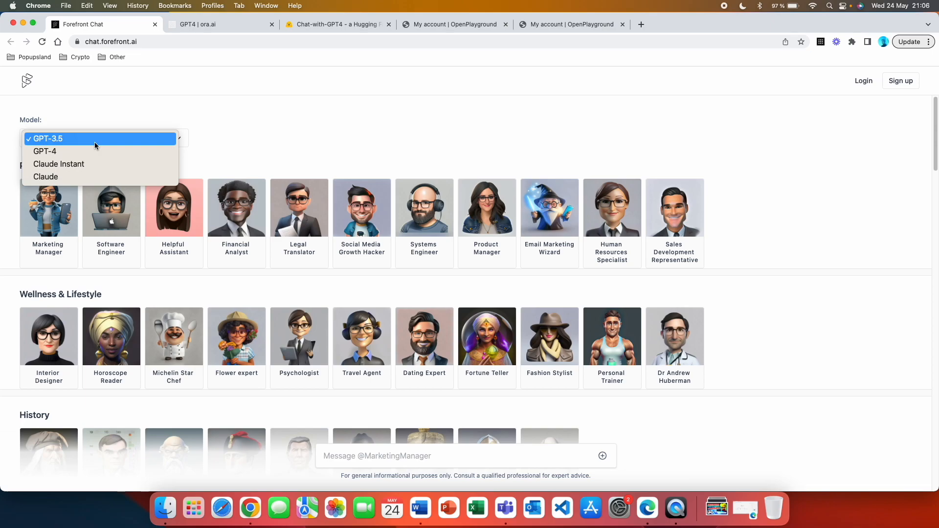
{"action": "left_click", "coordinate": [48, 138]}
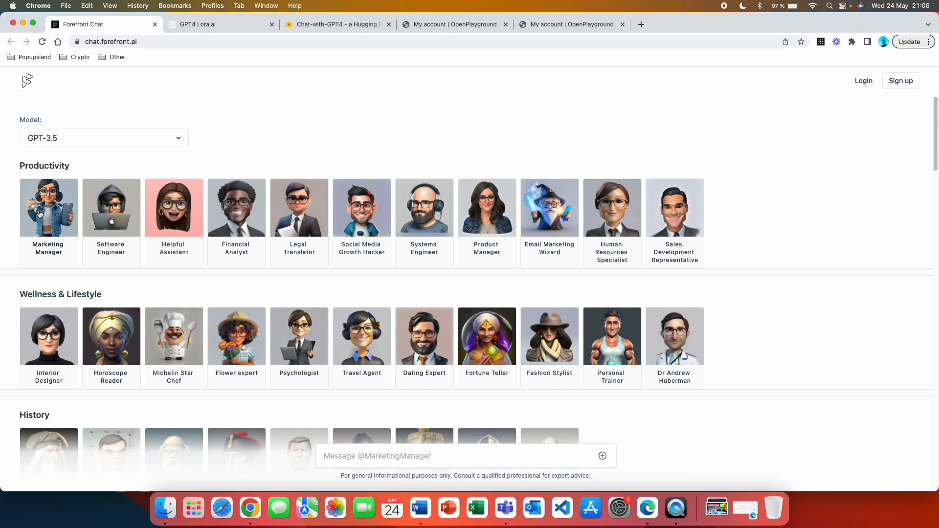
{"action": "left_click", "coordinate": [48, 208]}
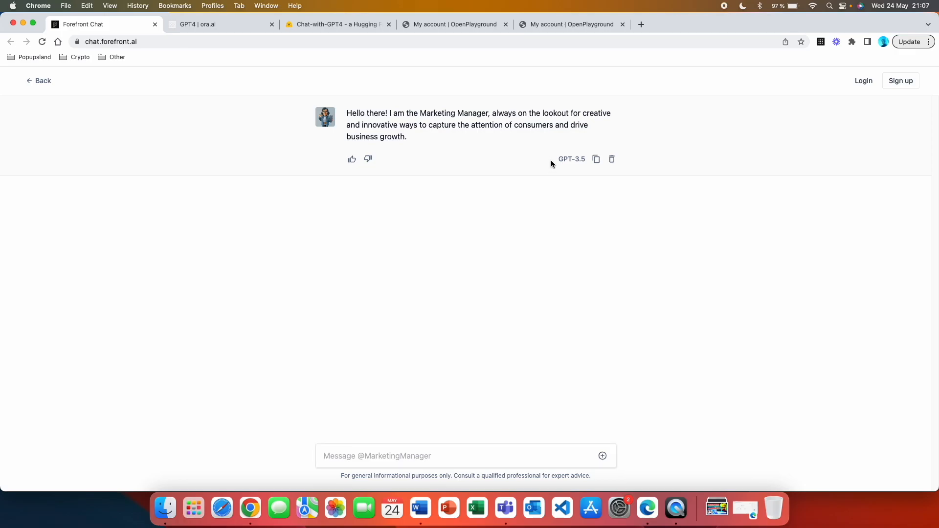
{"action": "mouse_move", "coordinate": [558, 160]}
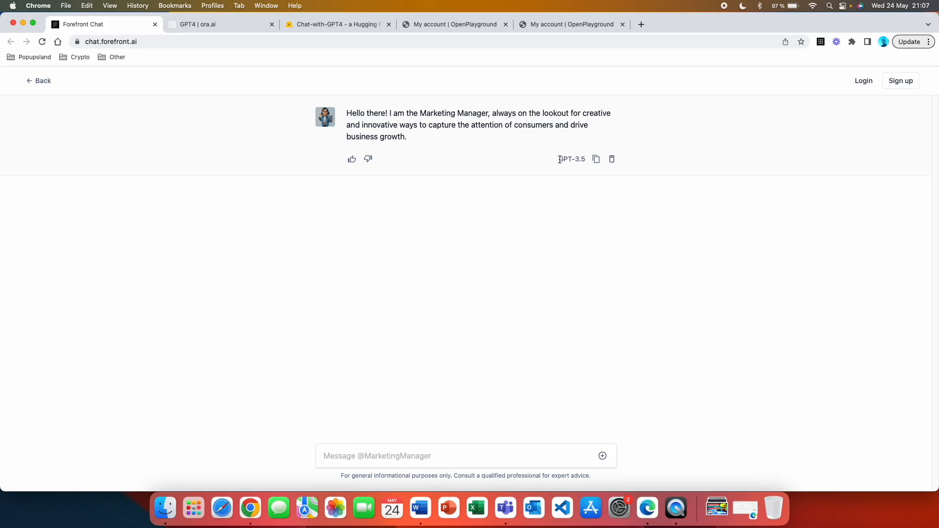
{"action": "left_click", "coordinate": [38, 80]}
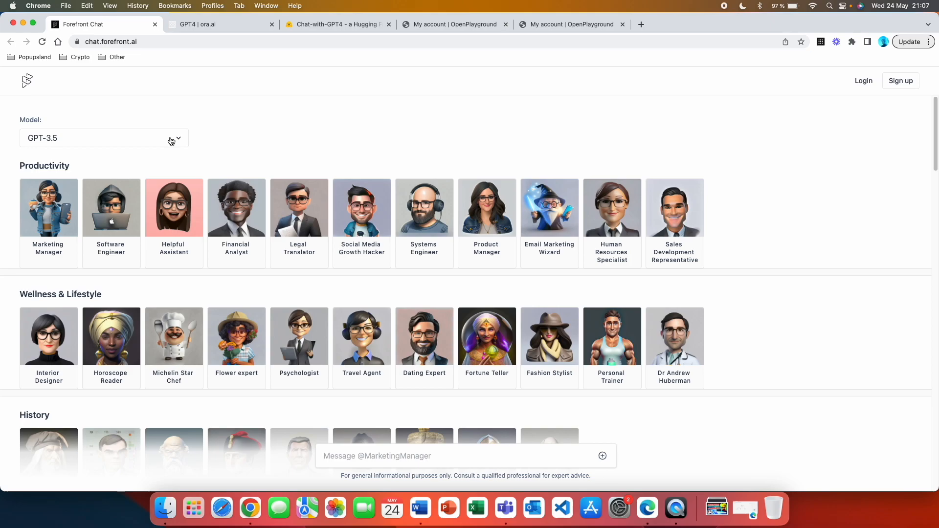
{"action": "left_click", "coordinate": [102, 138]}
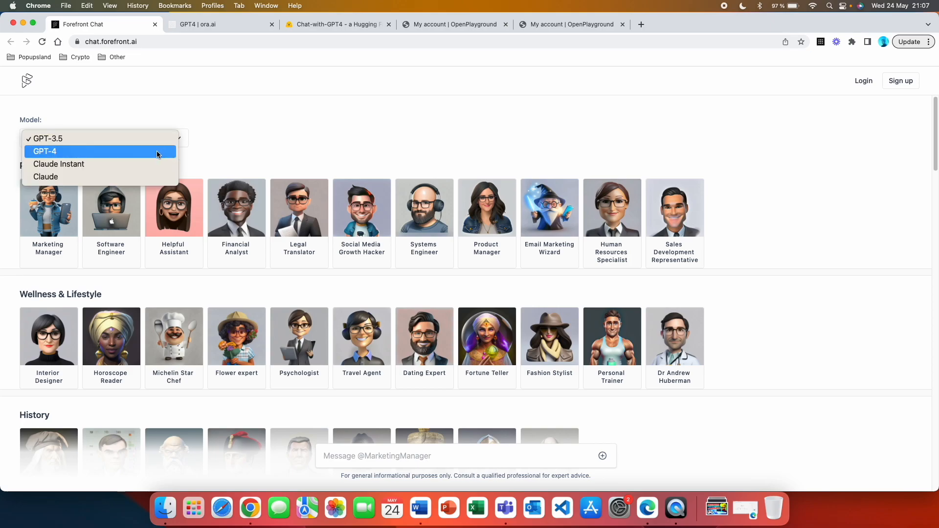
Pick GPT-4, sign up for a free Forefront account with Google, and skip the welcome tour.
{"action": "left_click", "coordinate": [45, 152]}
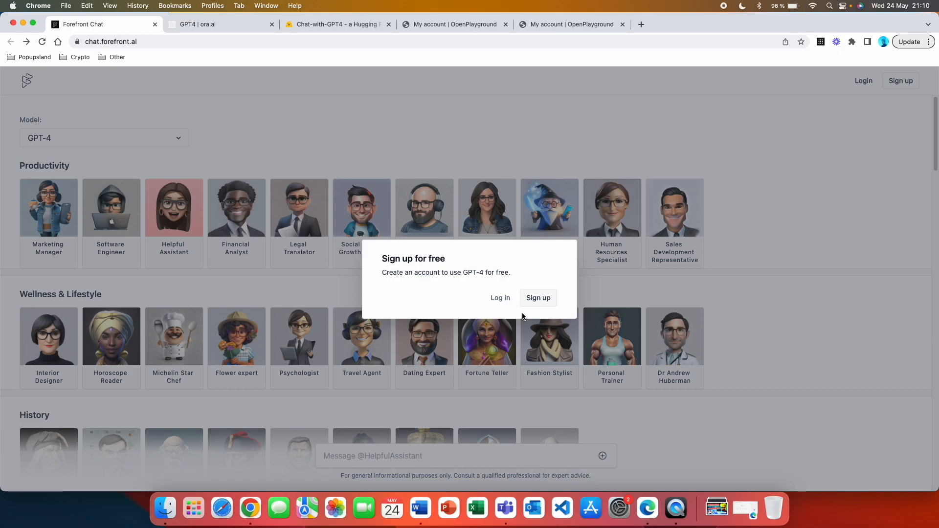
{"action": "mouse_move", "coordinate": [537, 298]}
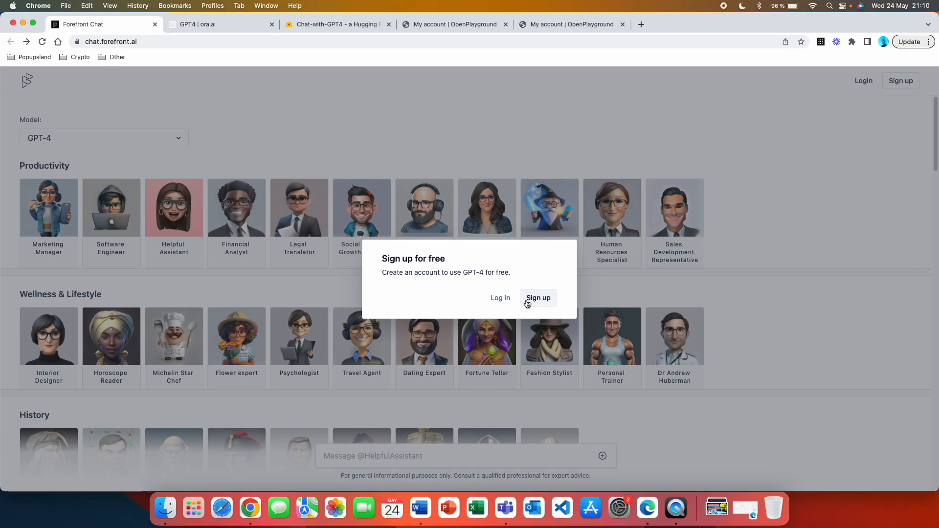
{"action": "left_click", "coordinate": [538, 298]}
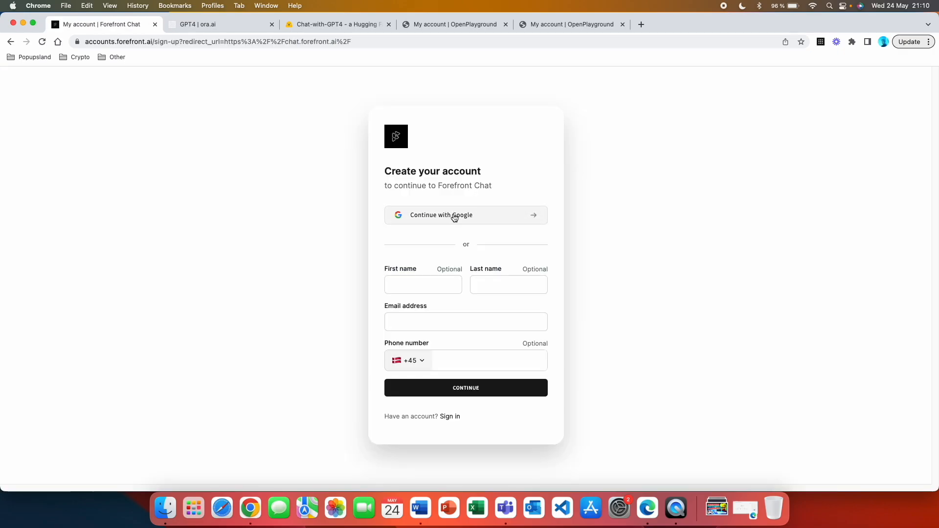
{"action": "left_click", "coordinate": [453, 215]}
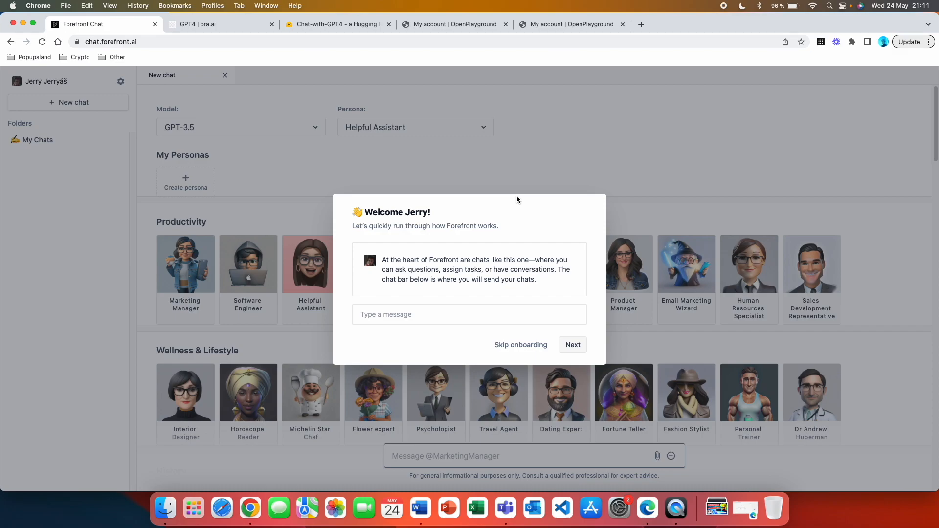
{"action": "left_click", "coordinate": [240, 127]}
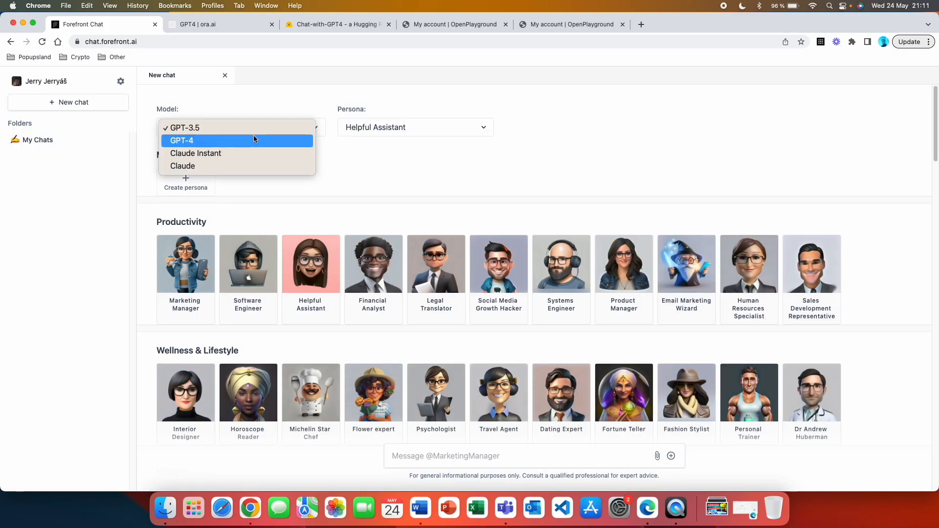
Select GPT-4 and send a question asking it to explain quantum gravity.
{"action": "left_click", "coordinate": [182, 140]}
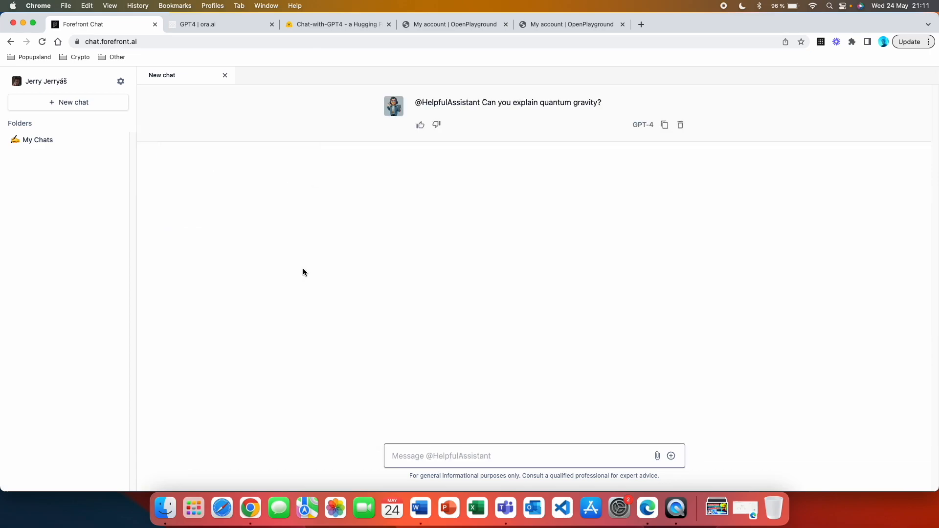
{"action": "left_click", "coordinate": [470, 456]}
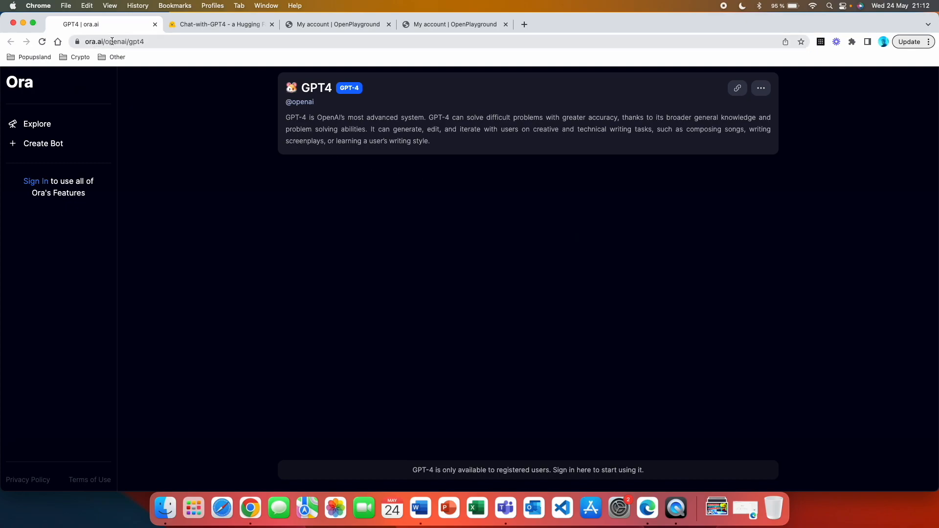
Switch to the ora.ai tab showing the GPT4 bot's registered-users-only notice.
{"action": "left_click", "coordinate": [114, 41]}
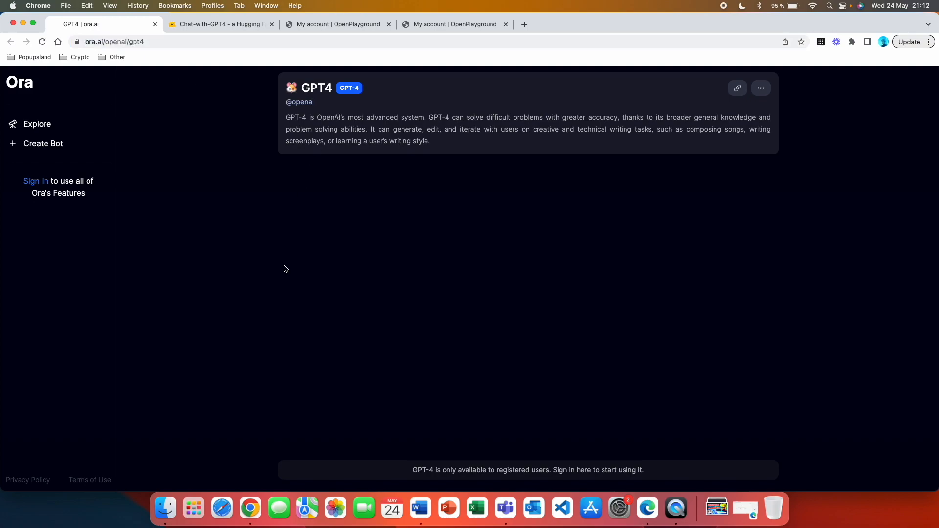
{"action": "mouse_move", "coordinate": [384, 217]}
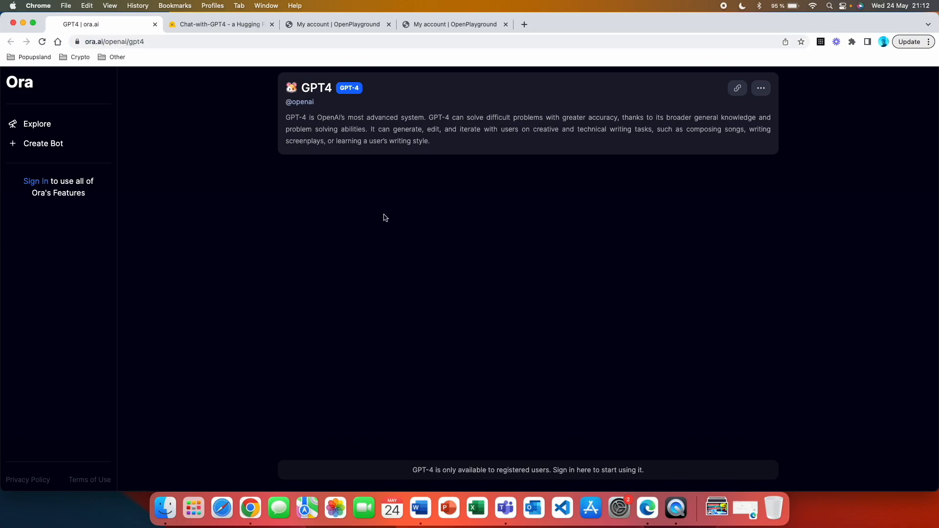
{"action": "mouse_move", "coordinate": [569, 415]}
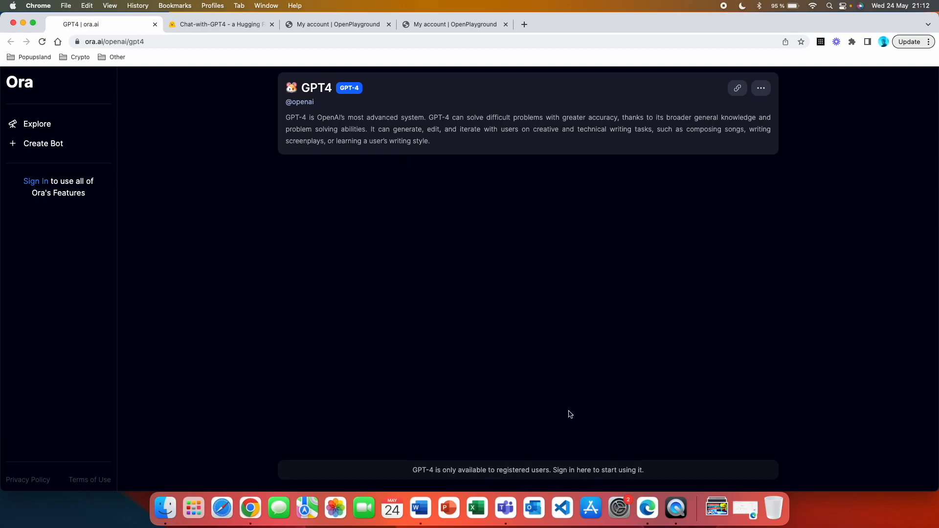
{"action": "mouse_move", "coordinate": [540, 440]}
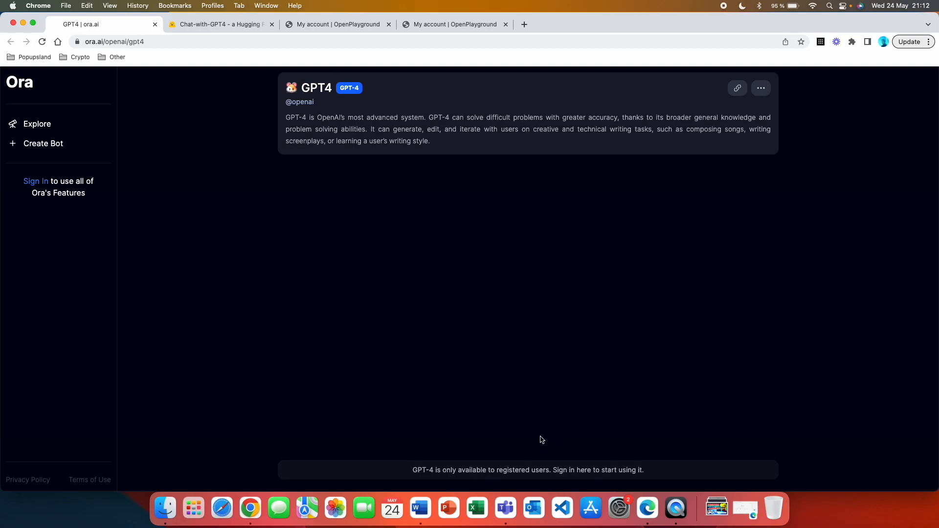
{"action": "mouse_move", "coordinate": [419, 402]}
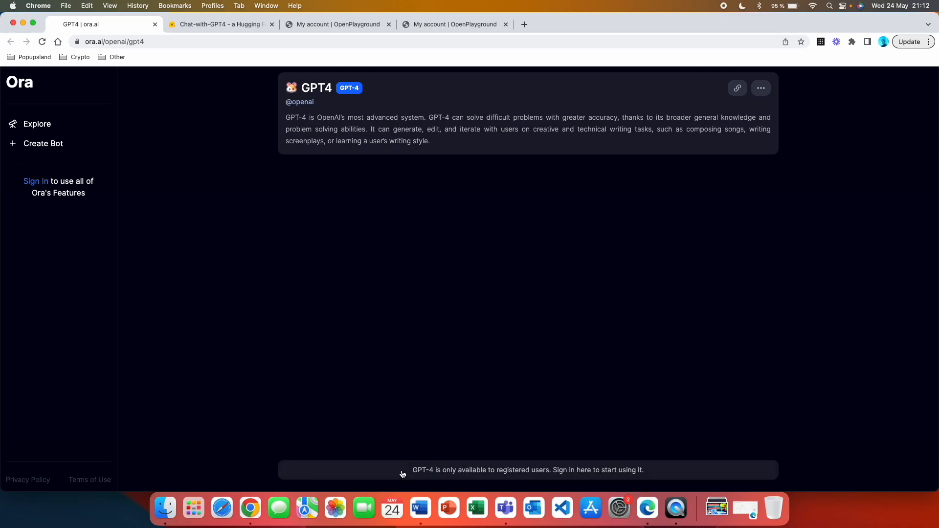
{"action": "mouse_move", "coordinate": [580, 478]}
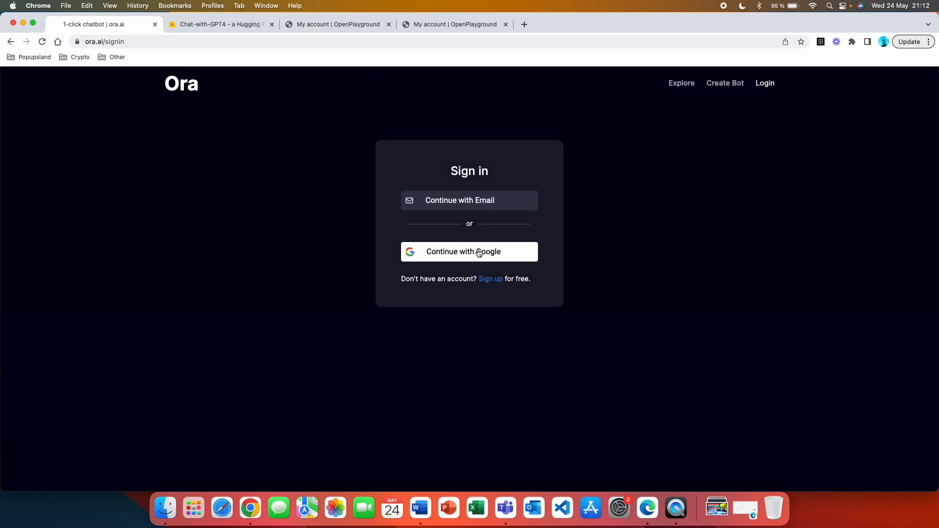
Sign in to Ora.ai with Google and view the empty dashboard.
{"action": "left_click", "coordinate": [469, 252]}
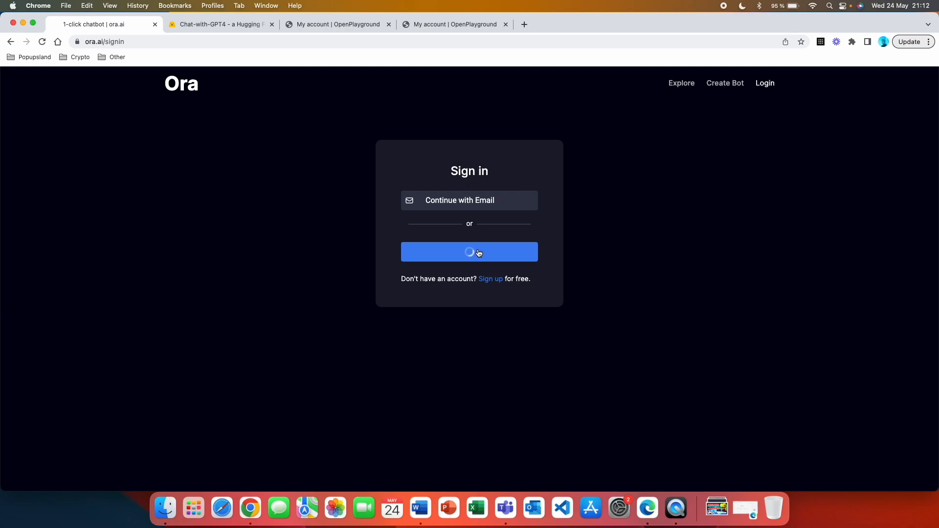
{"action": "left_click", "coordinate": [469, 252]}
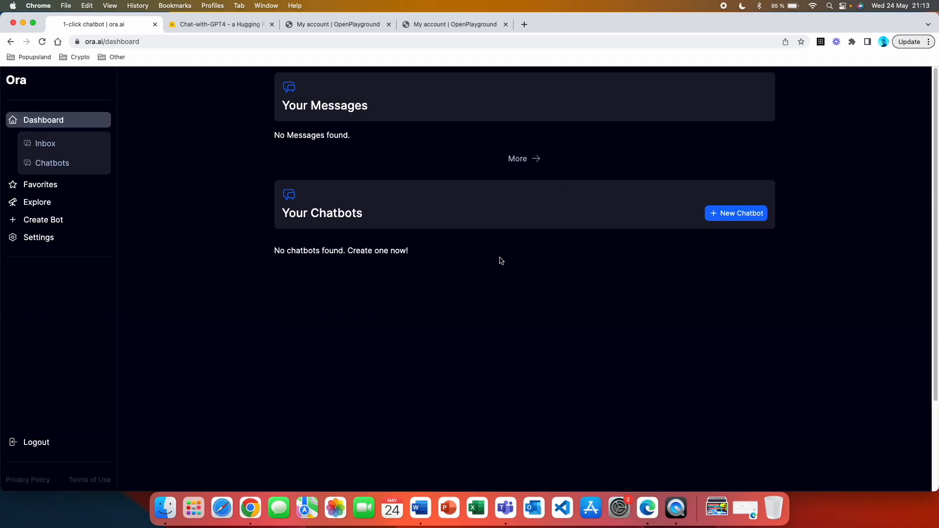
{"action": "mouse_move", "coordinate": [357, 134]}
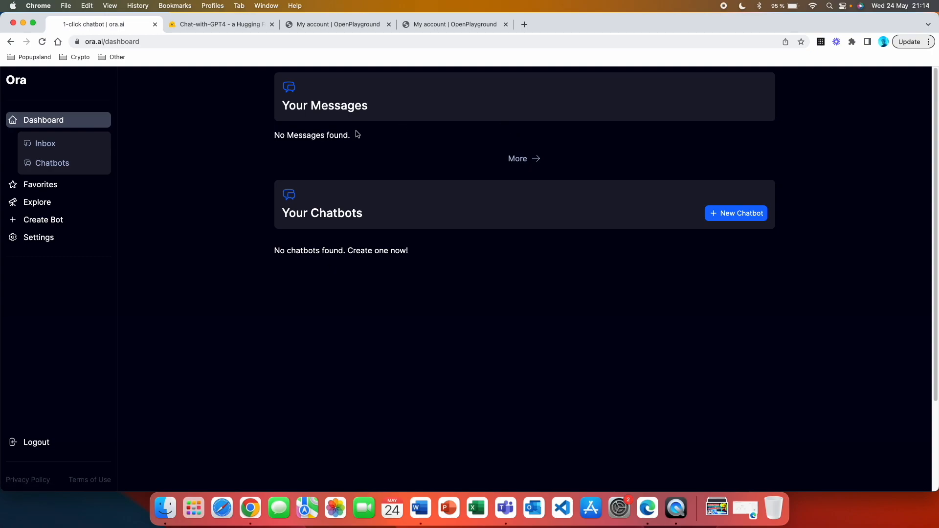
{"action": "mouse_move", "coordinate": [367, 215]}
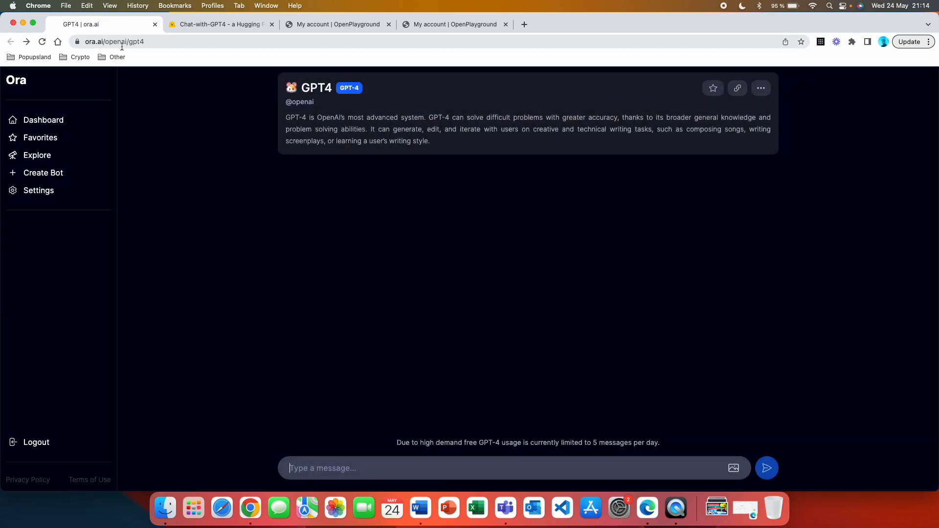
{"action": "mouse_move", "coordinate": [560, 303]}
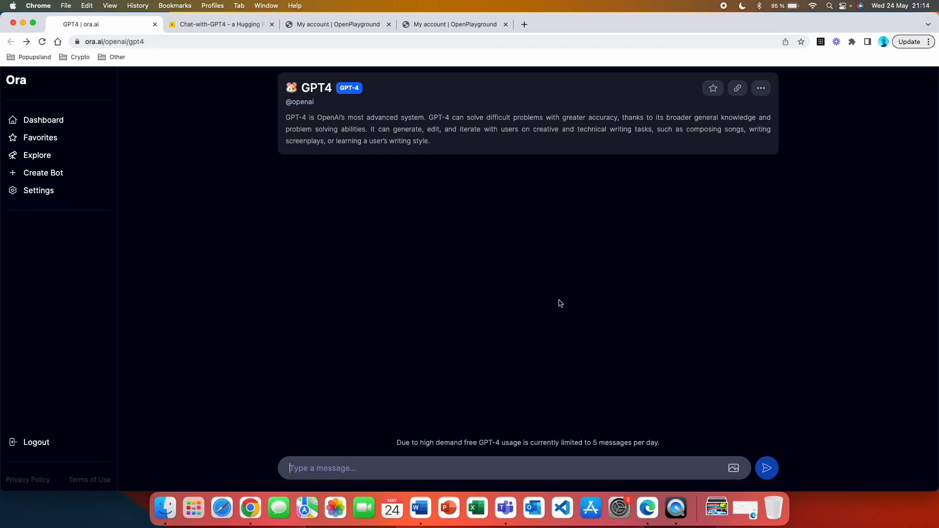
{"action": "mouse_move", "coordinate": [265, 286]}
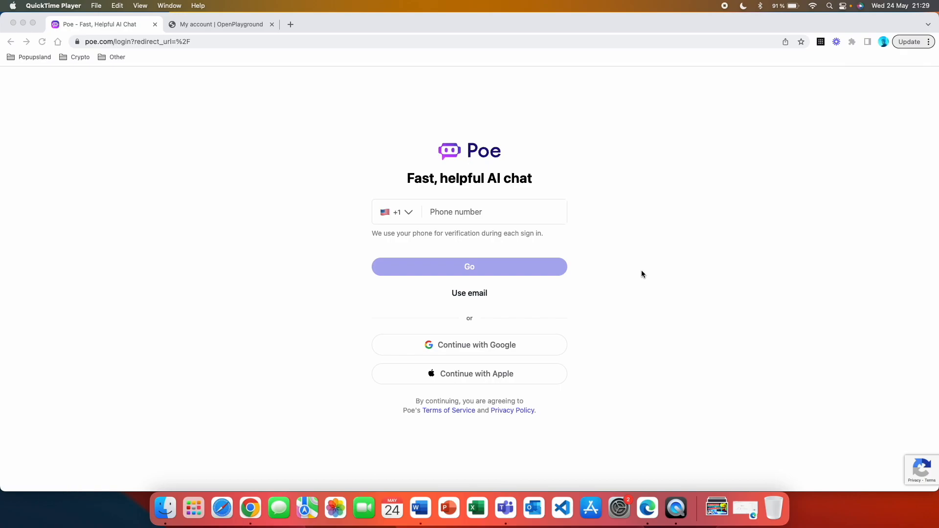
{"action": "mouse_move", "coordinate": [117, 41]}
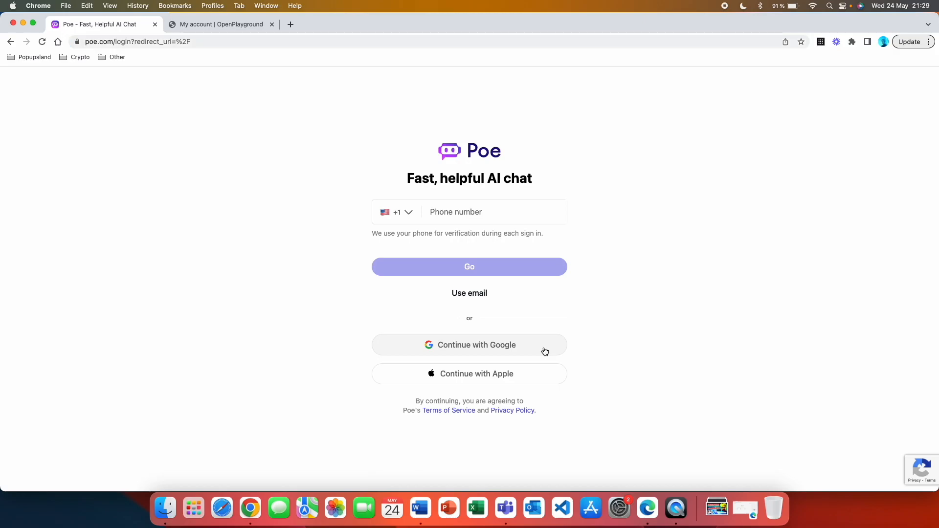
Sign in to Poe with Google, close the subscription offer, and open the GPT-4 bot.
{"action": "left_click", "coordinate": [469, 344]}
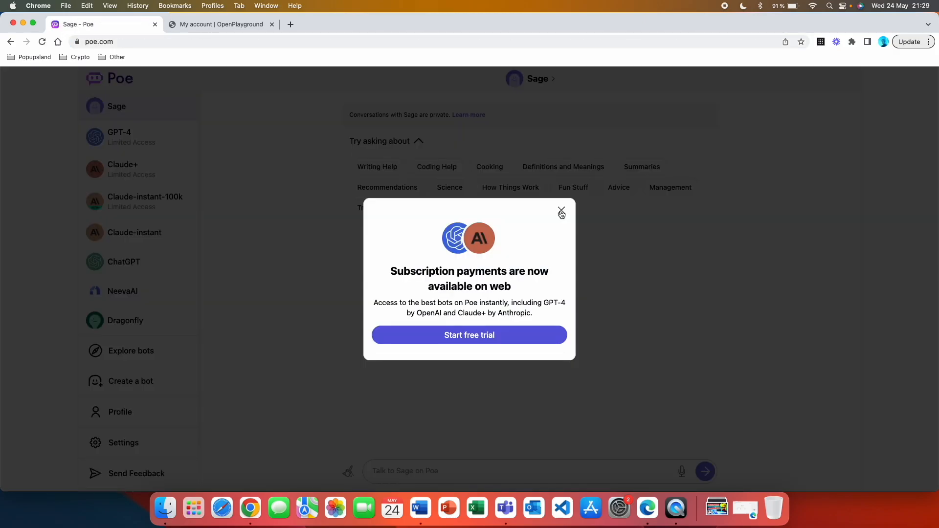
{"action": "left_click", "coordinate": [561, 212]}
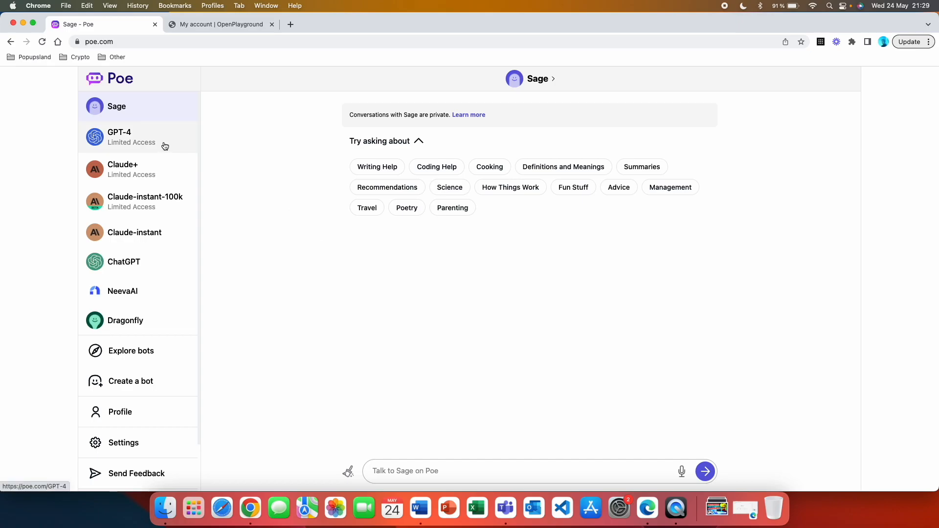
{"action": "left_click", "coordinate": [132, 136]}
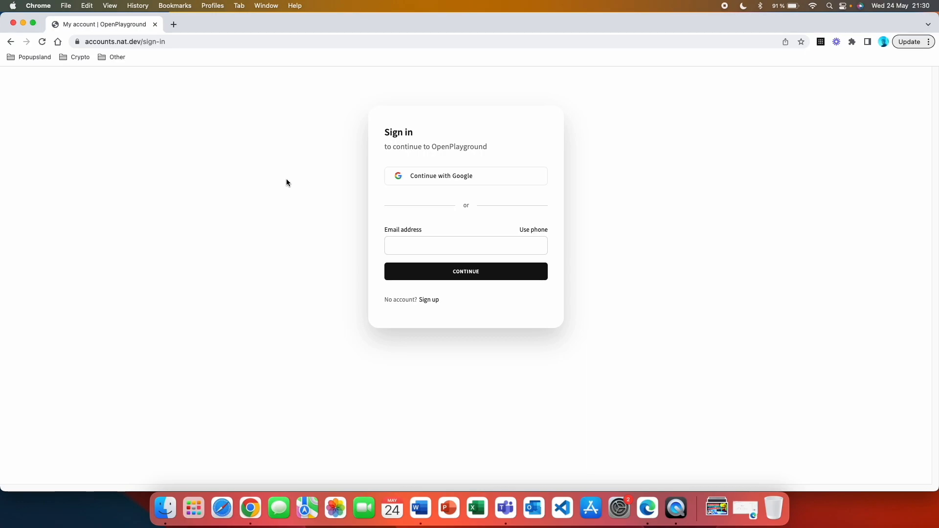
{"action": "mouse_move", "coordinate": [293, 180]}
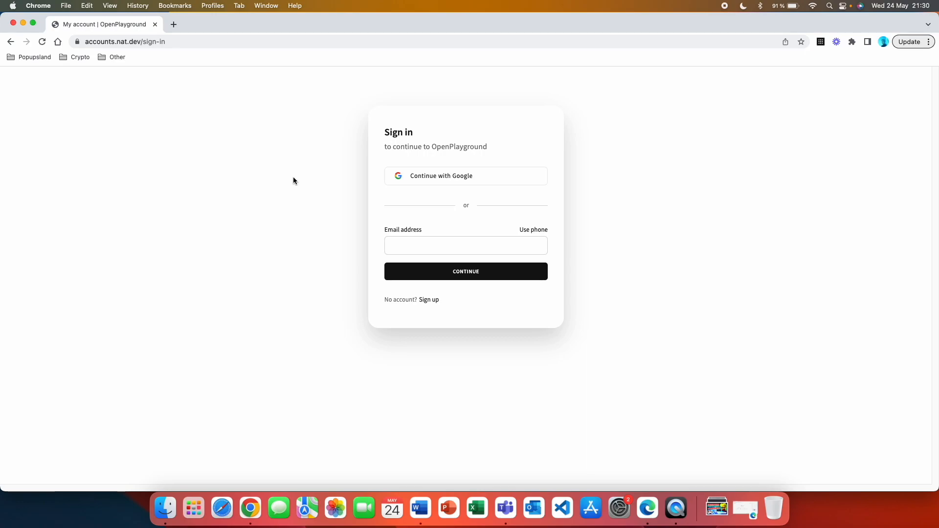
Sign in to nat.dev with Google and submit the phone number to finish signup.
{"action": "left_click", "coordinate": [465, 176]}
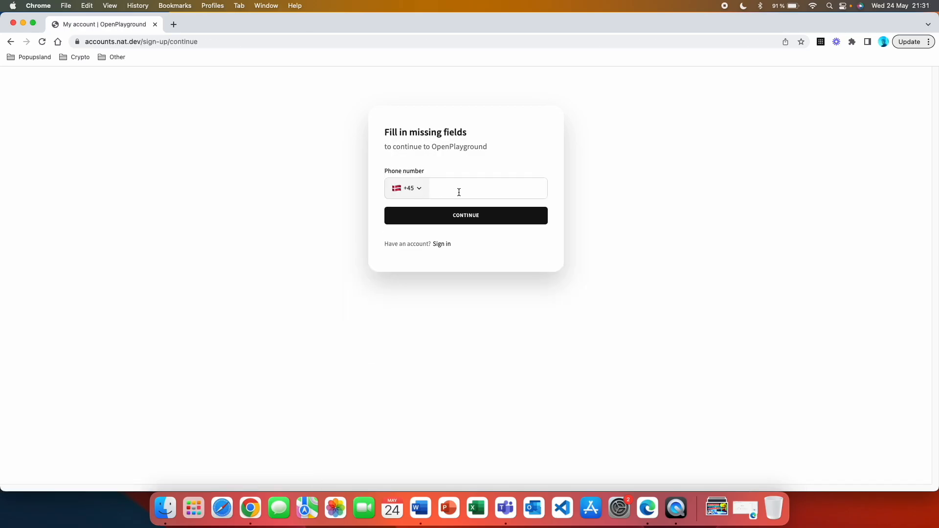
{"action": "mouse_move", "coordinate": [431, 211]}
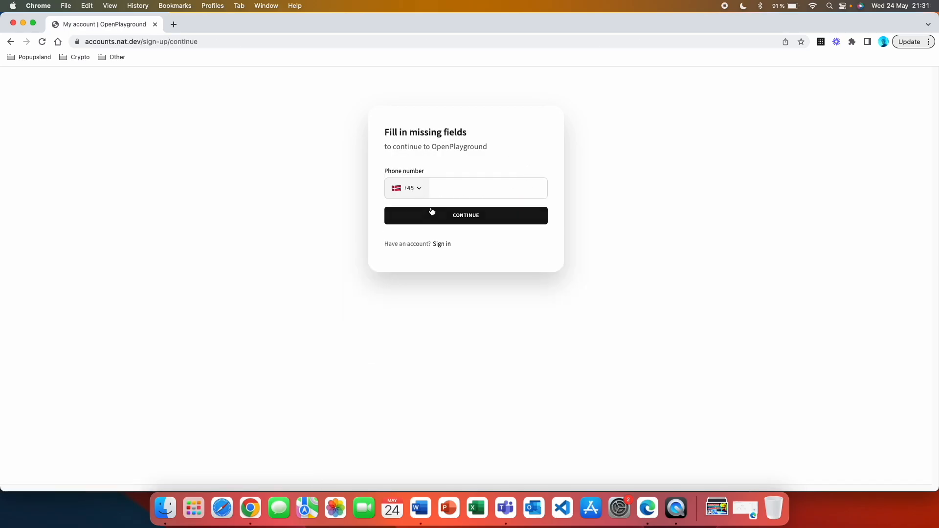
{"action": "left_click", "coordinate": [465, 216]}
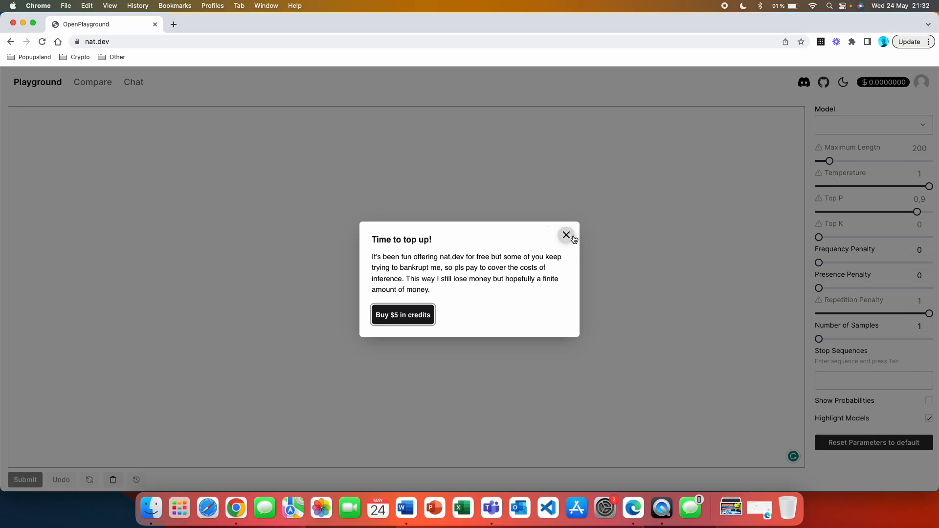
Close the 'Time to top up!' notice and choose gpt-4 from the OpenAI models.
{"action": "left_click", "coordinate": [566, 235]}
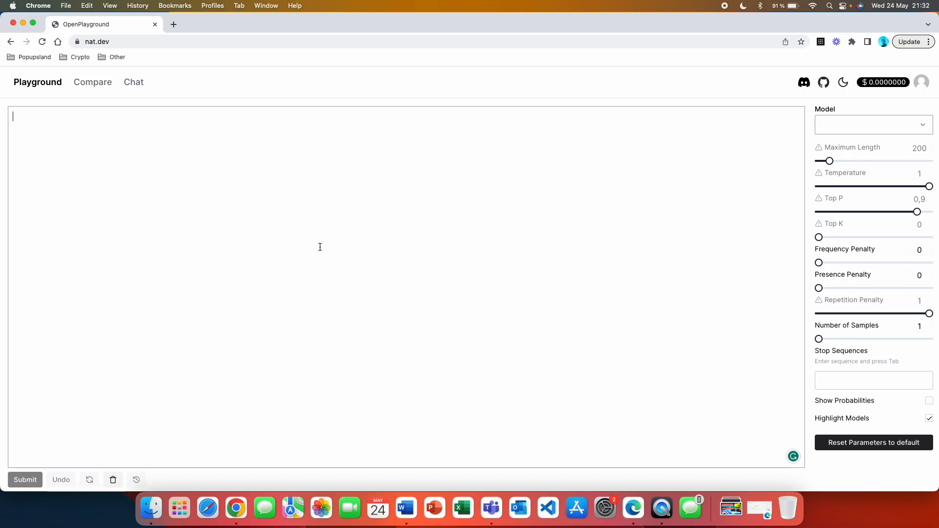
{"action": "mouse_move", "coordinate": [586, 214]}
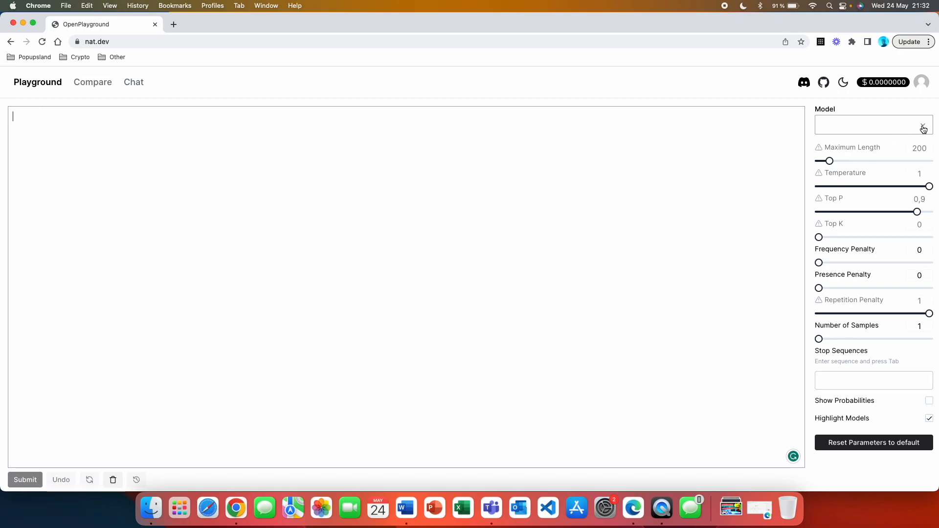
{"action": "left_click", "coordinate": [872, 124]}
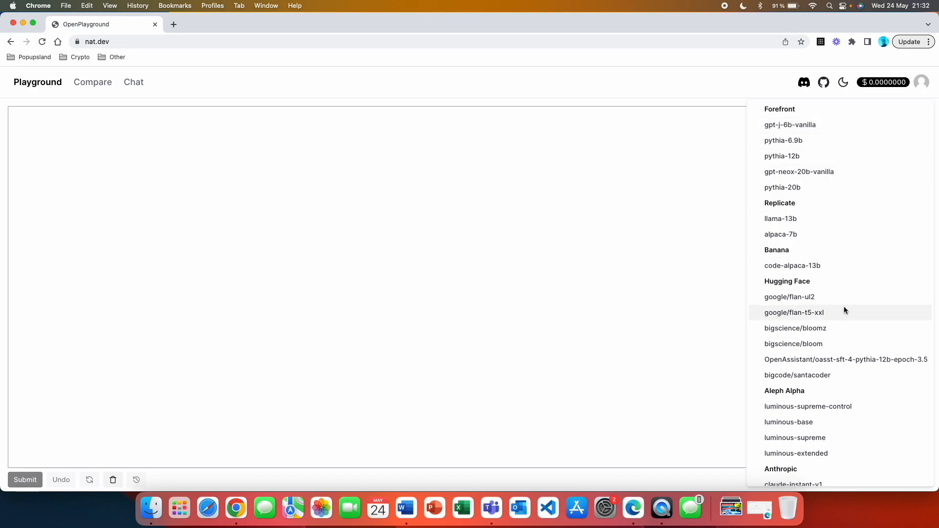
{"action": "scroll", "scroll_direction": "down", "scroll_amount": 3}
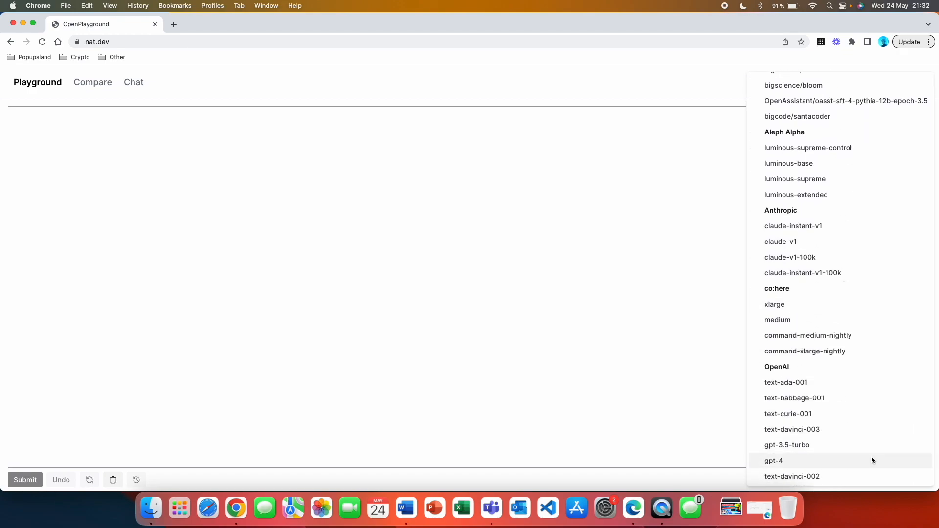
{"action": "left_click", "coordinate": [773, 460]}
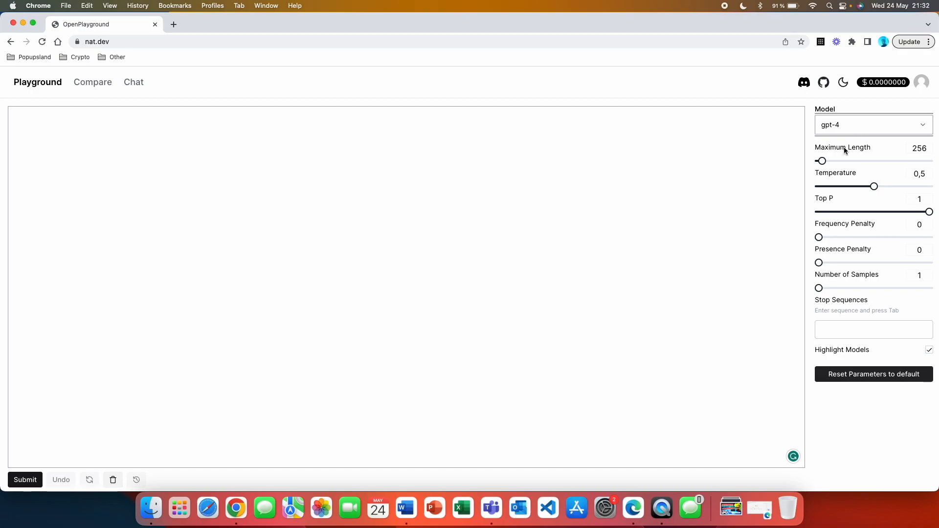
{"action": "mouse_move", "coordinate": [841, 300]}
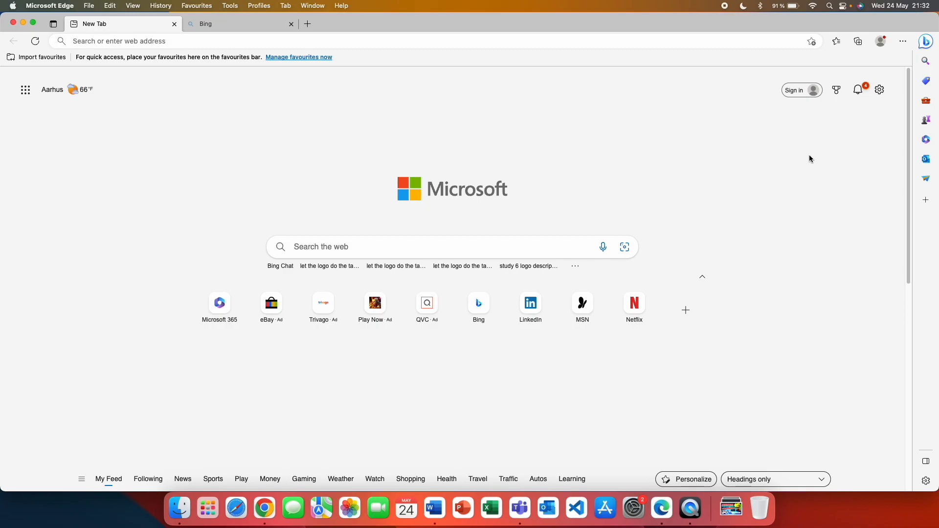
{"action": "mouse_move", "coordinate": [796, 161]}
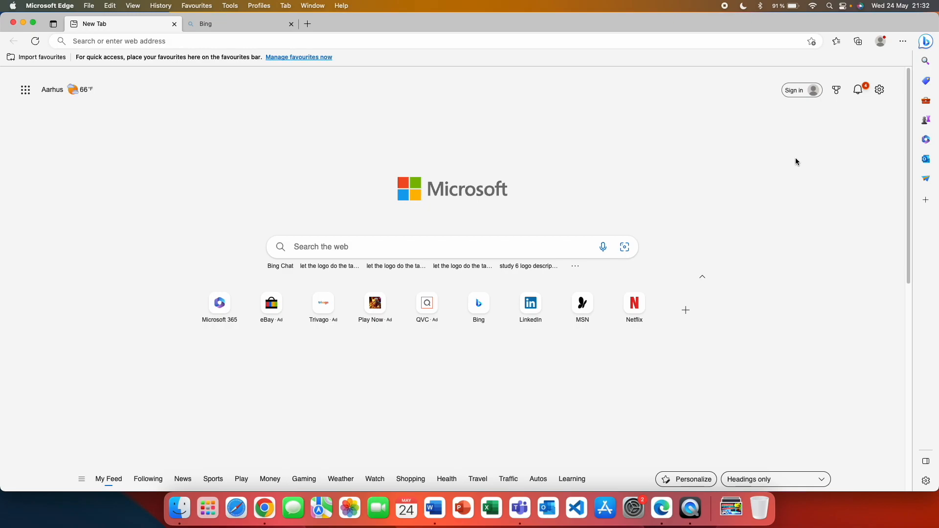
{"action": "mouse_move", "coordinate": [779, 178]}
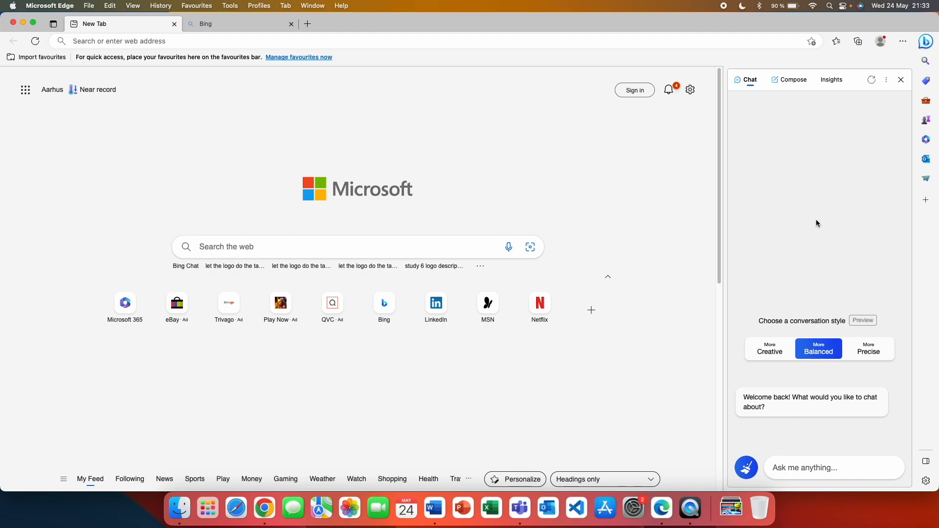
{"action": "mouse_move", "coordinate": [789, 356]}
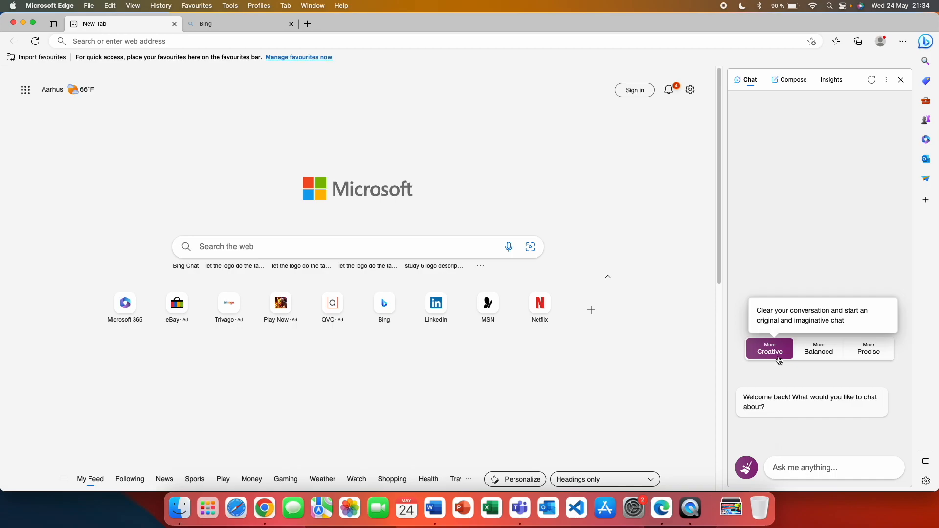
Set the Edge Bing Chat sidebar to the More Creative conversation style.
{"action": "left_click", "coordinate": [239, 24]}
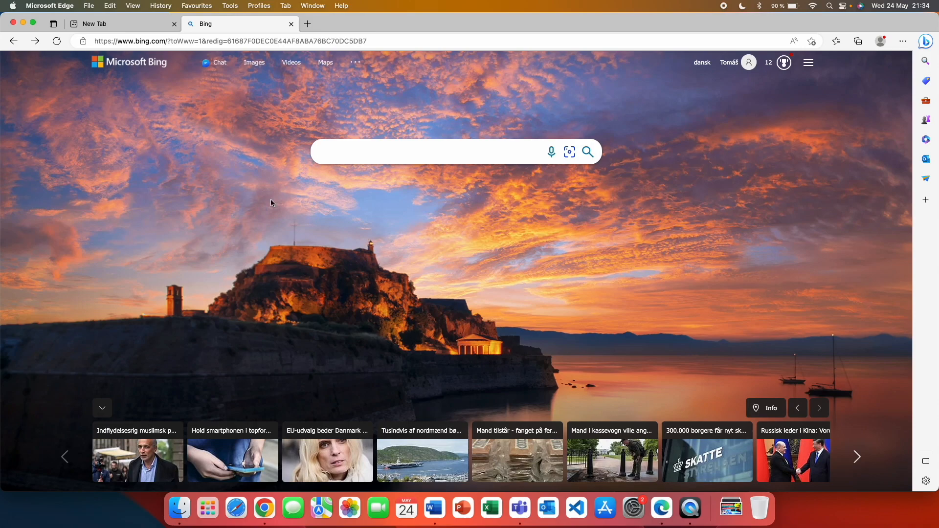
{"action": "mouse_move", "coordinate": [230, 117]}
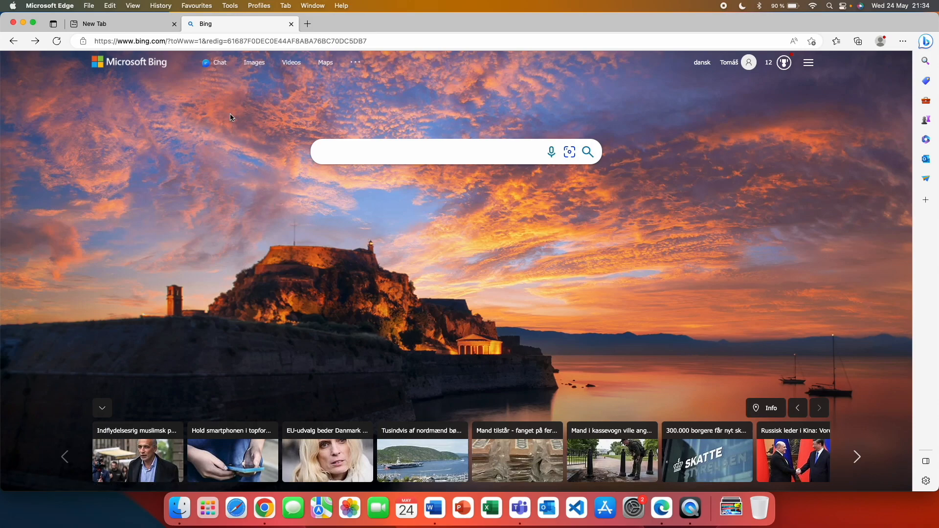
{"action": "mouse_move", "coordinate": [273, 62]}
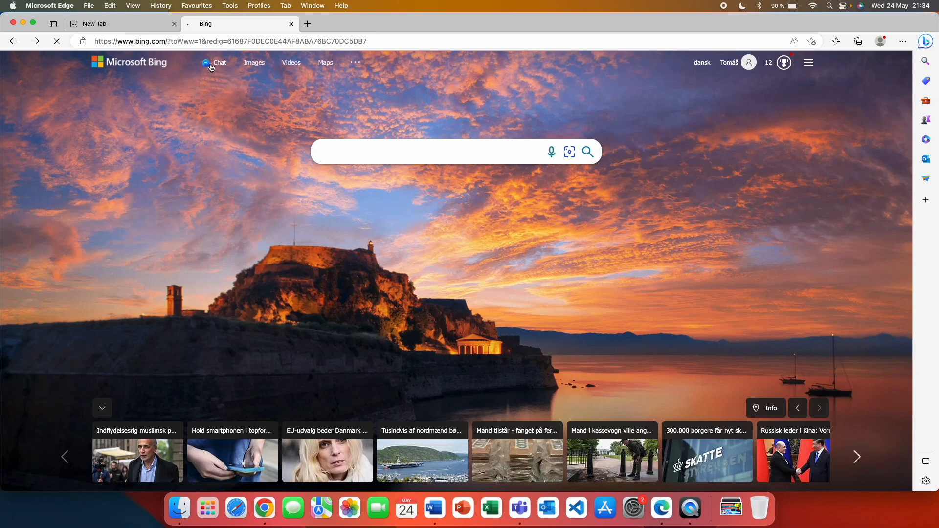
Open full-page Bing Chat, close the New Tab, and focus the Ask me anything box.
{"action": "left_click", "coordinate": [219, 62]}
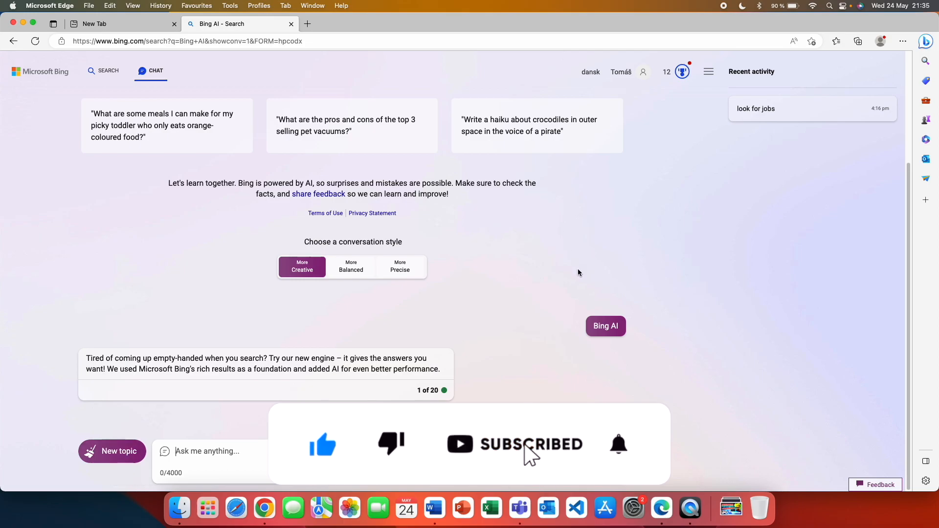
{"action": "left_click", "coordinate": [618, 444]}
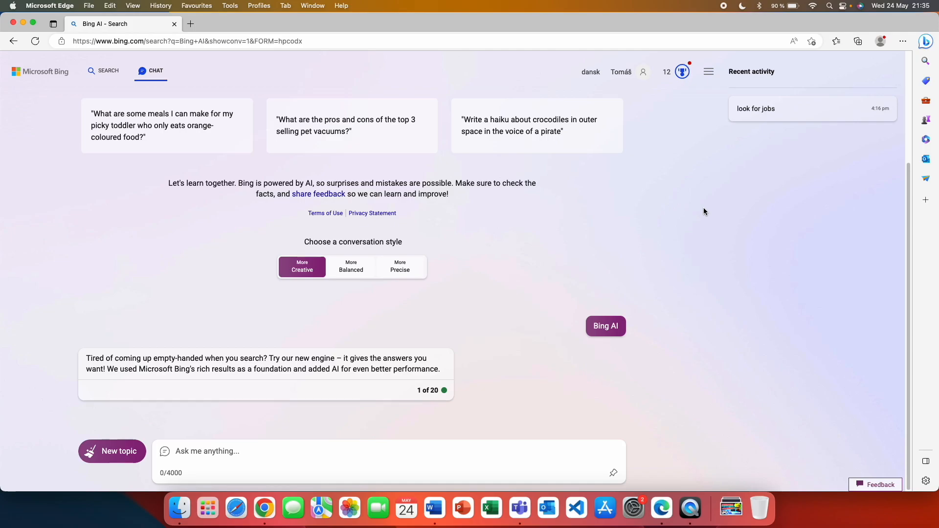
{"action": "left_click", "coordinate": [206, 451]}
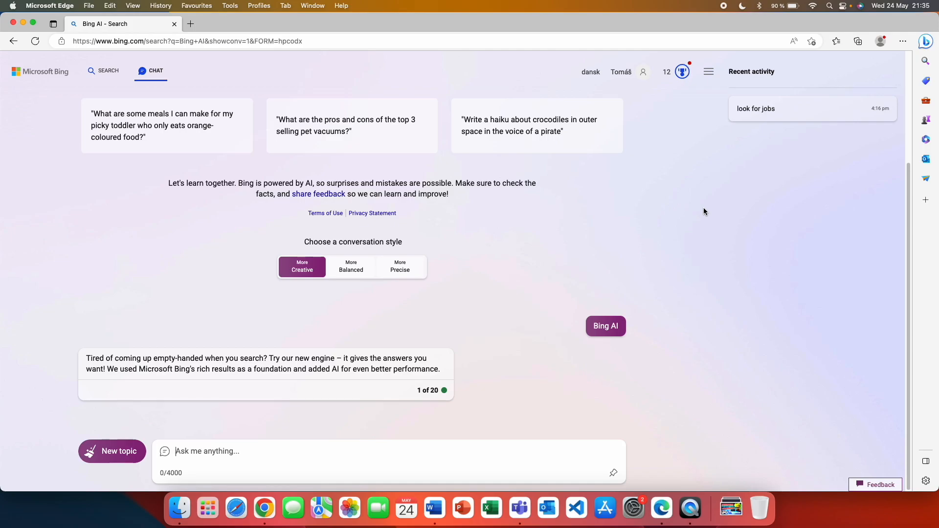